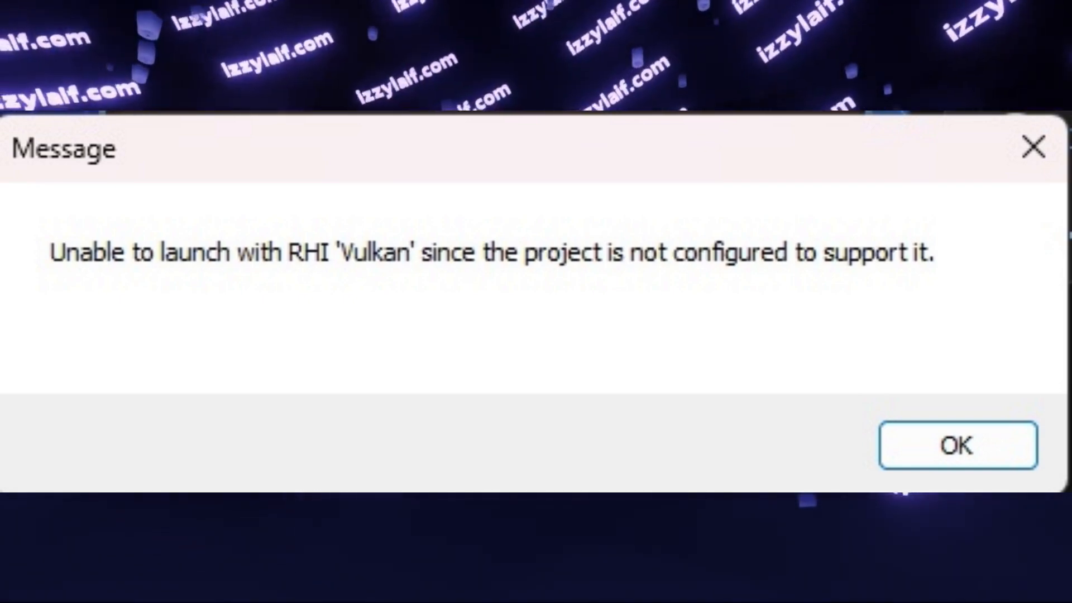
Step: Dismiss the 'Unable to launch with RHI Vulkan' error so the Discovery Crash Reporter appears
{"action": "left_click", "coordinate": [957, 445]}
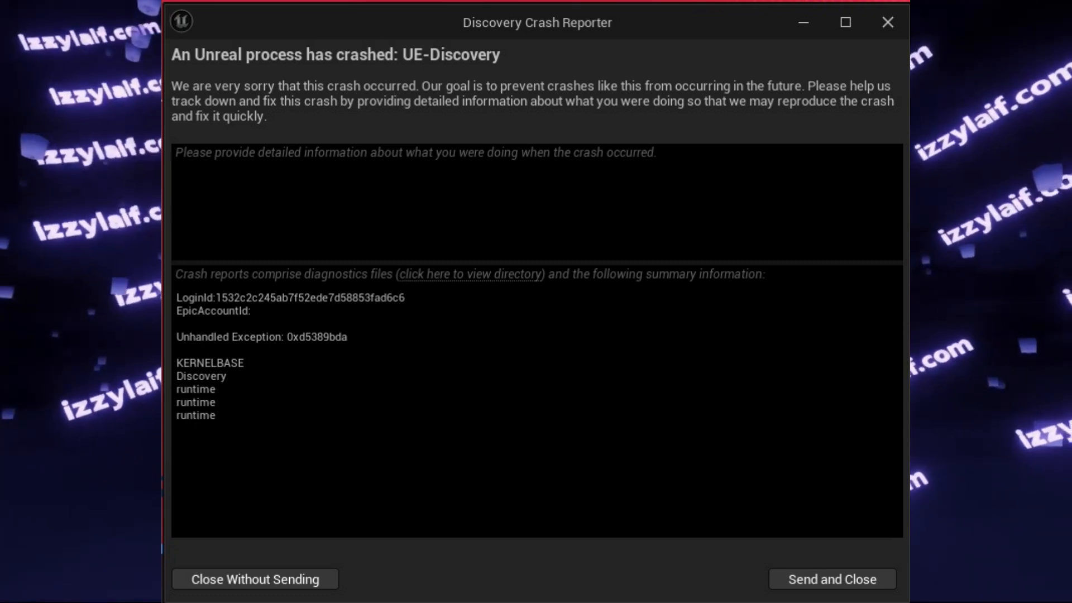